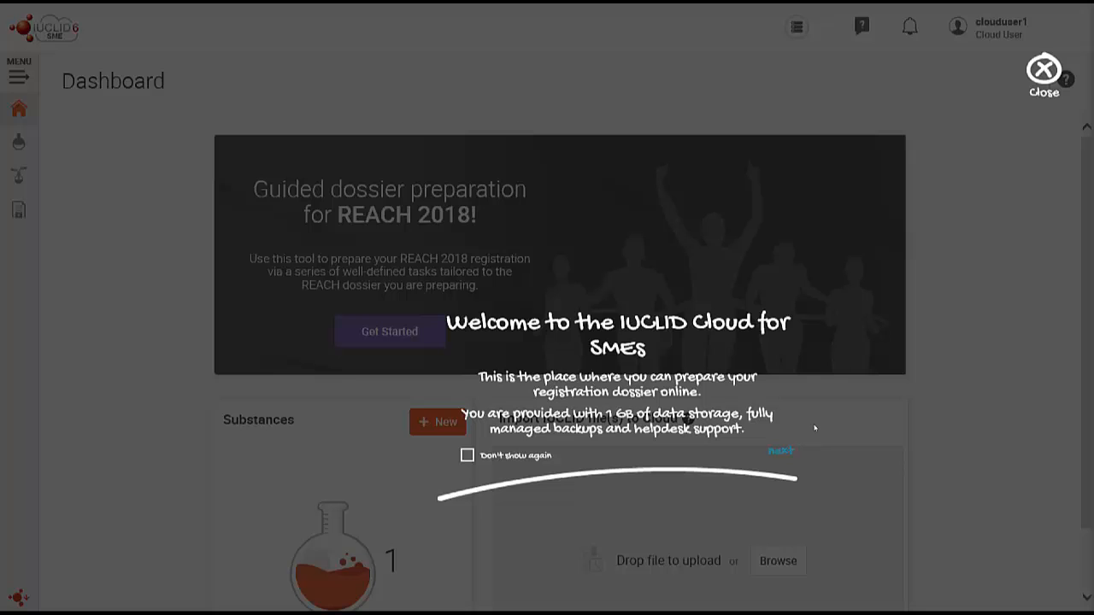
{"action": "mouse_move", "coordinate": [718, 354]}
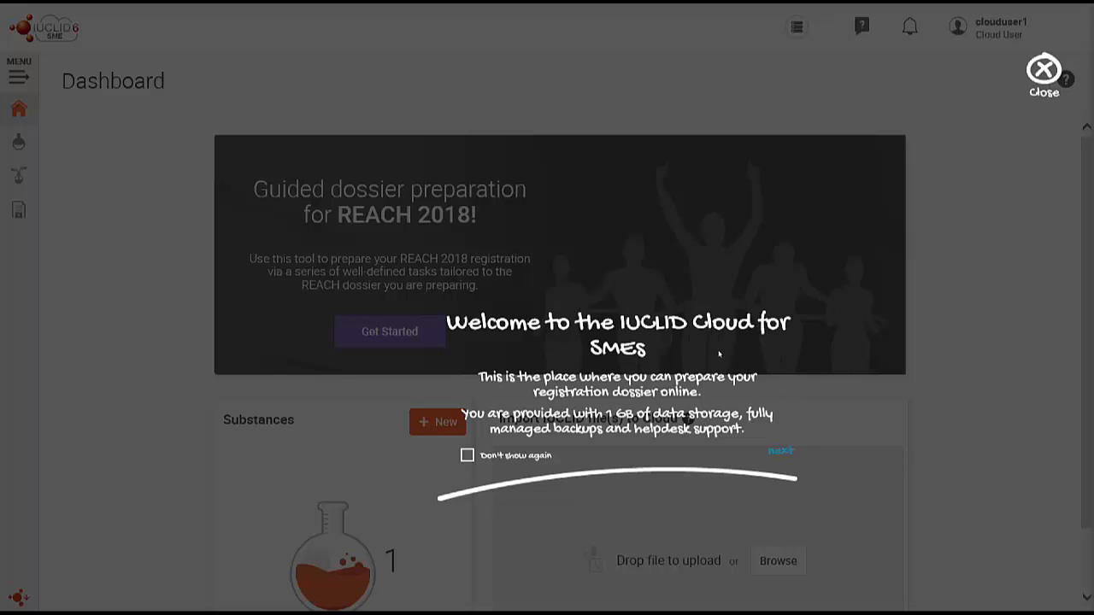
{"action": "mouse_move", "coordinate": [717, 398]}
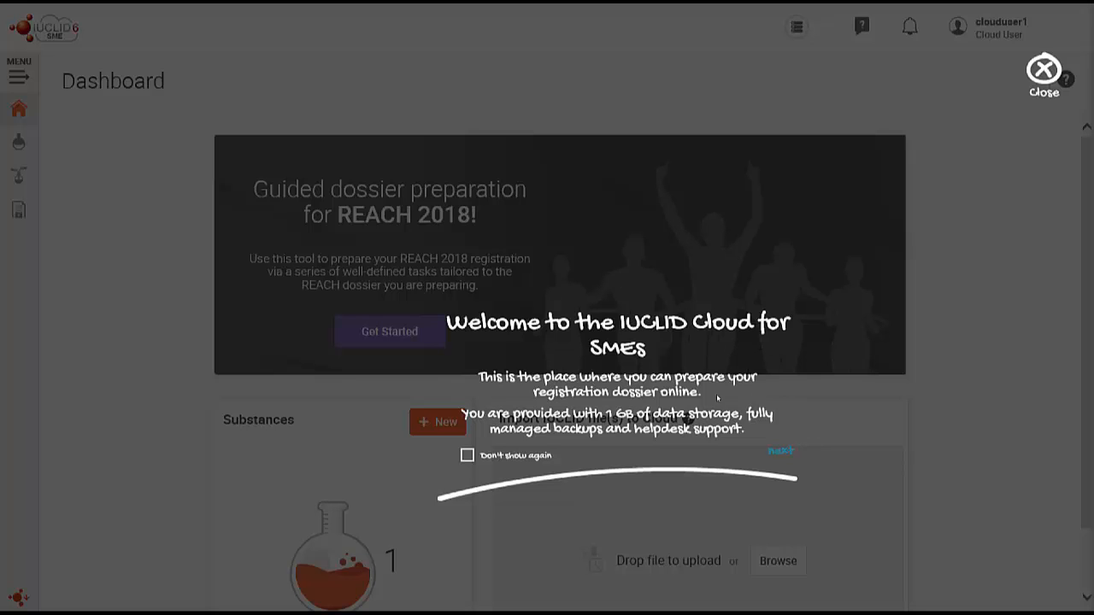
Step: Advance past the first welcome screen and close the onboarding journey
{"action": "left_click", "coordinate": [779, 450]}
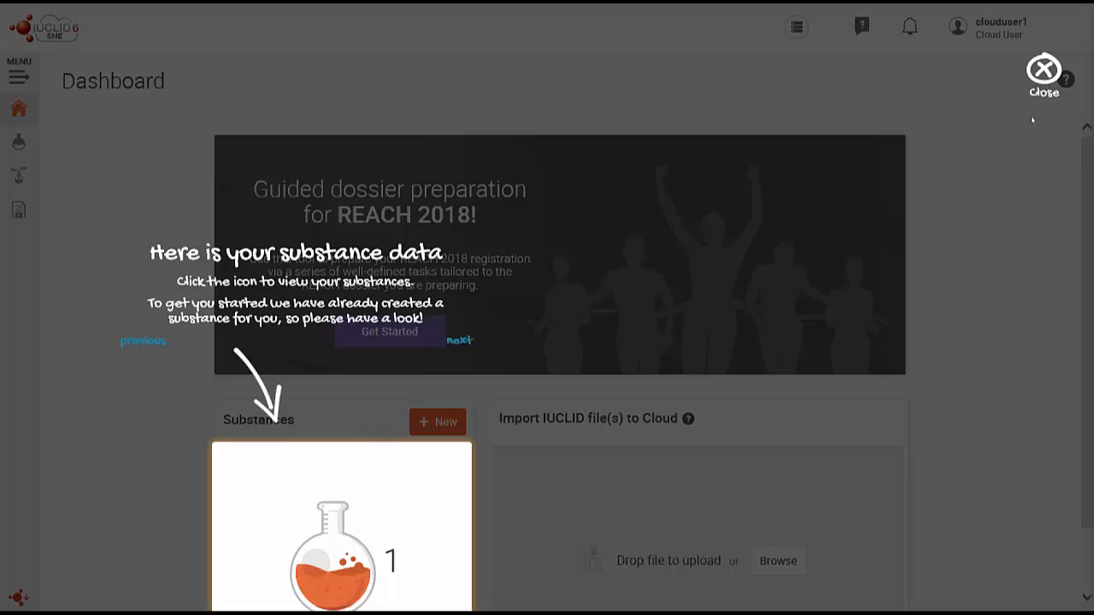
{"action": "left_click", "coordinate": [1043, 68]}
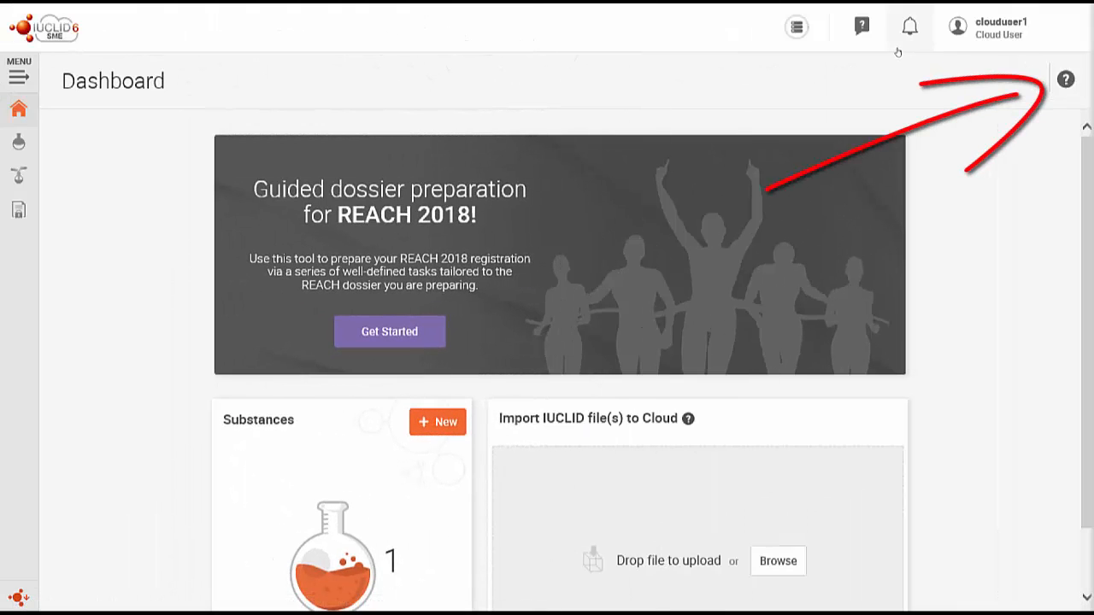
{"action": "mouse_move", "coordinate": [891, 126]}
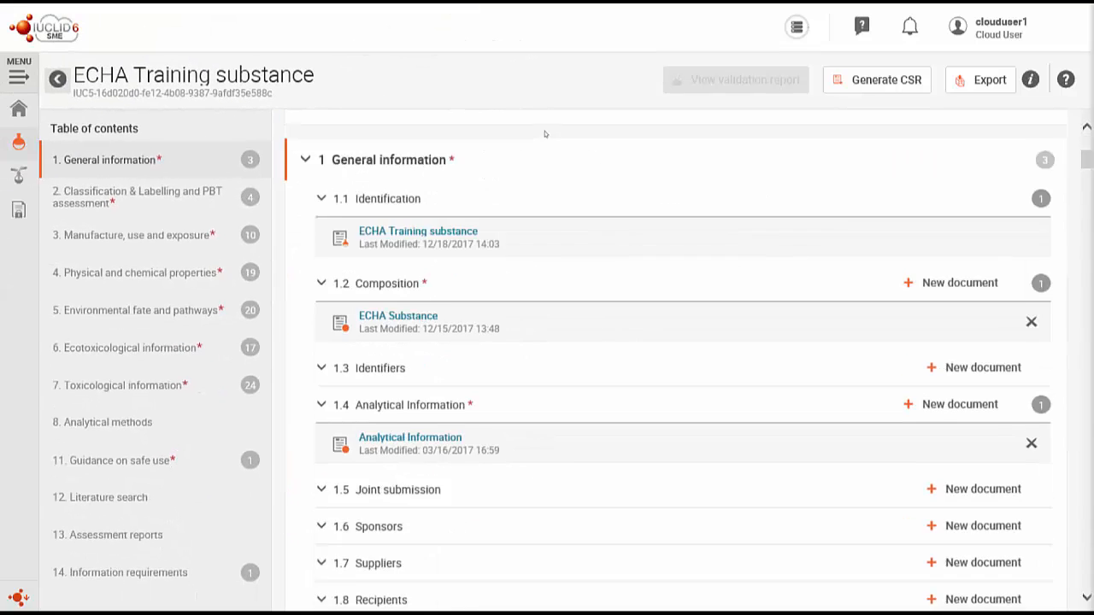
Step: Open the ECHA Substance record under 1.2 Composition of the ECHA Training substance
{"action": "left_click", "coordinate": [397, 315]}
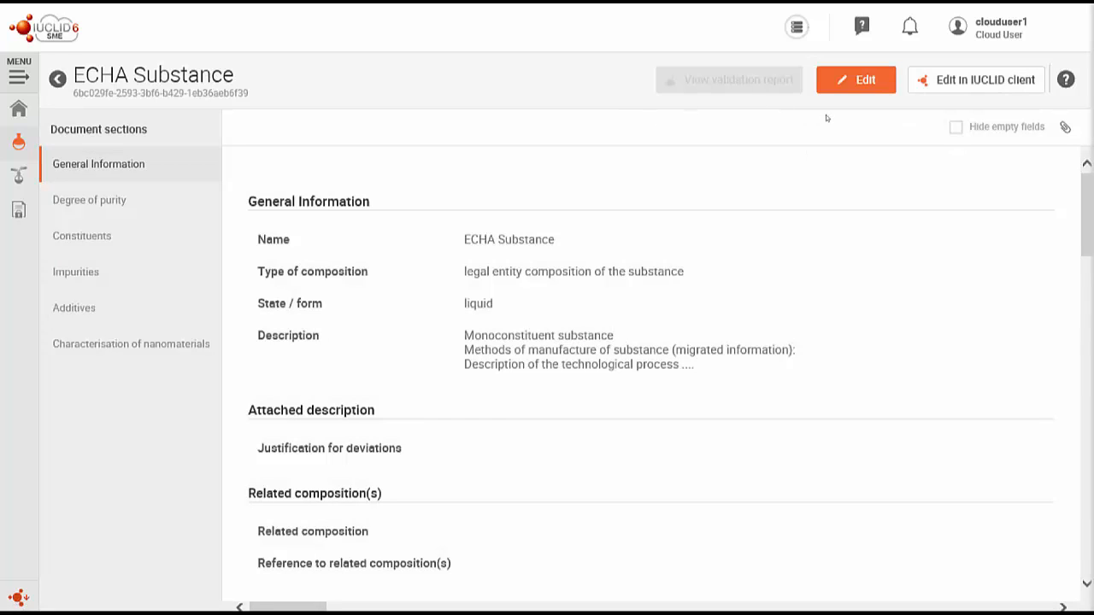
{"action": "left_click", "coordinate": [855, 79]}
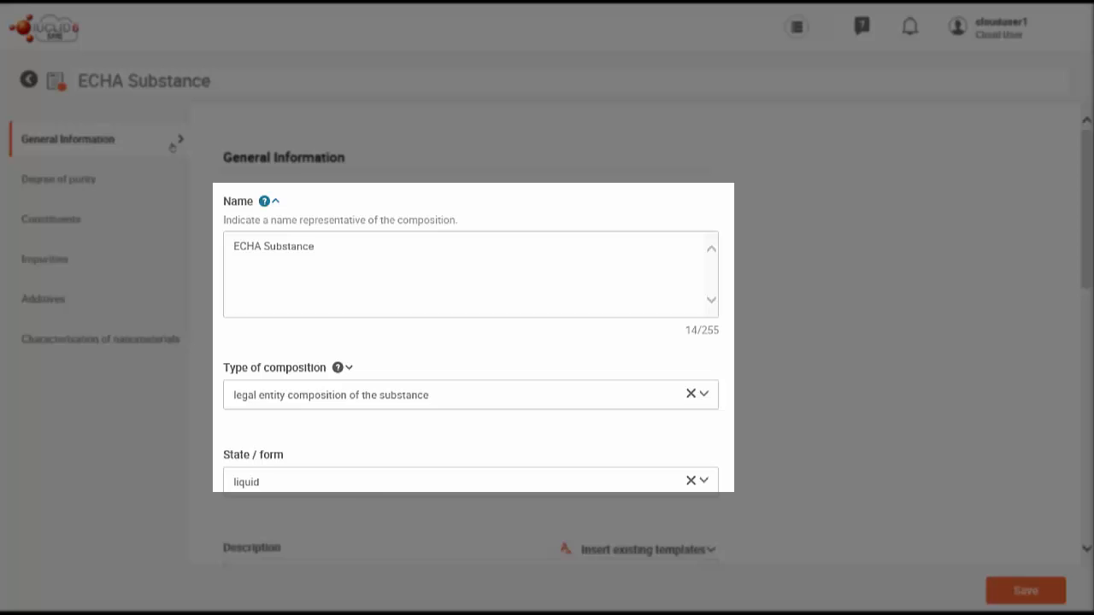
{"action": "left_click", "coordinate": [338, 368]}
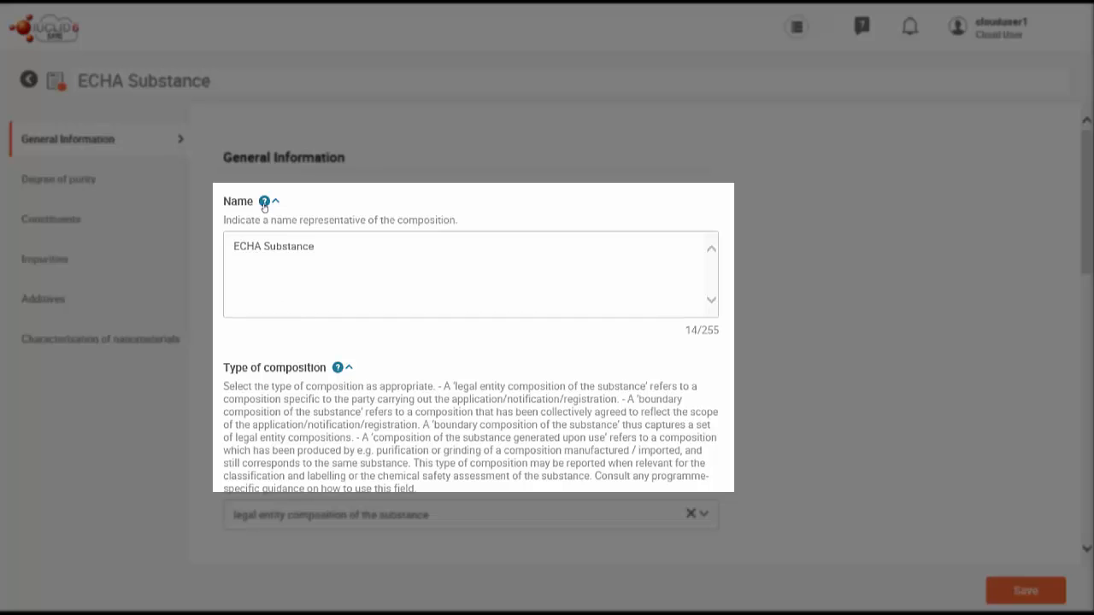
{"action": "left_click", "coordinate": [274, 200]}
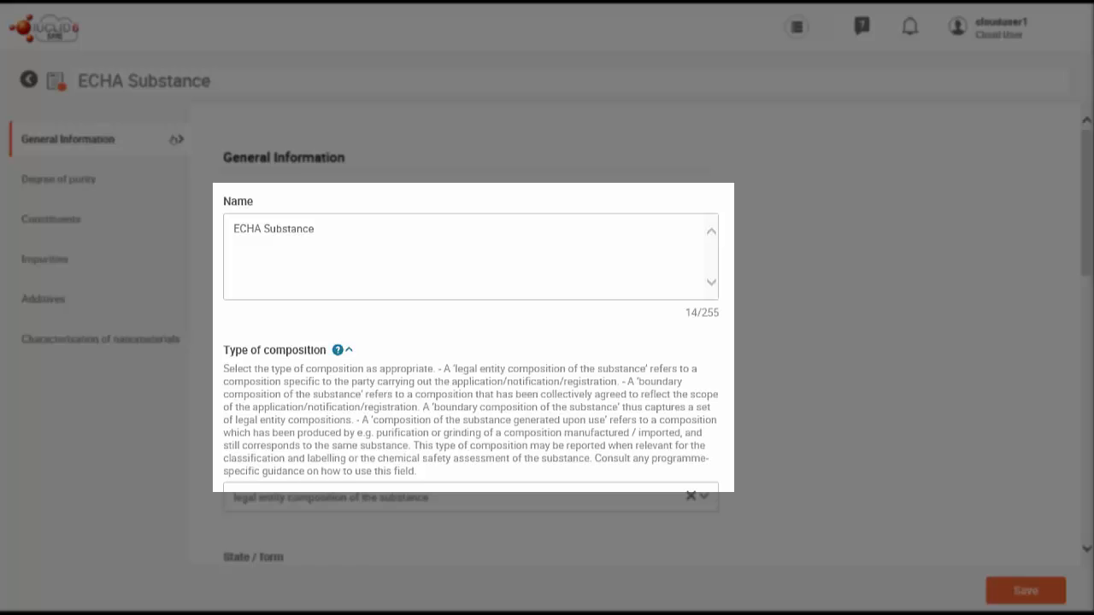
{"action": "left_click", "coordinate": [349, 350]}
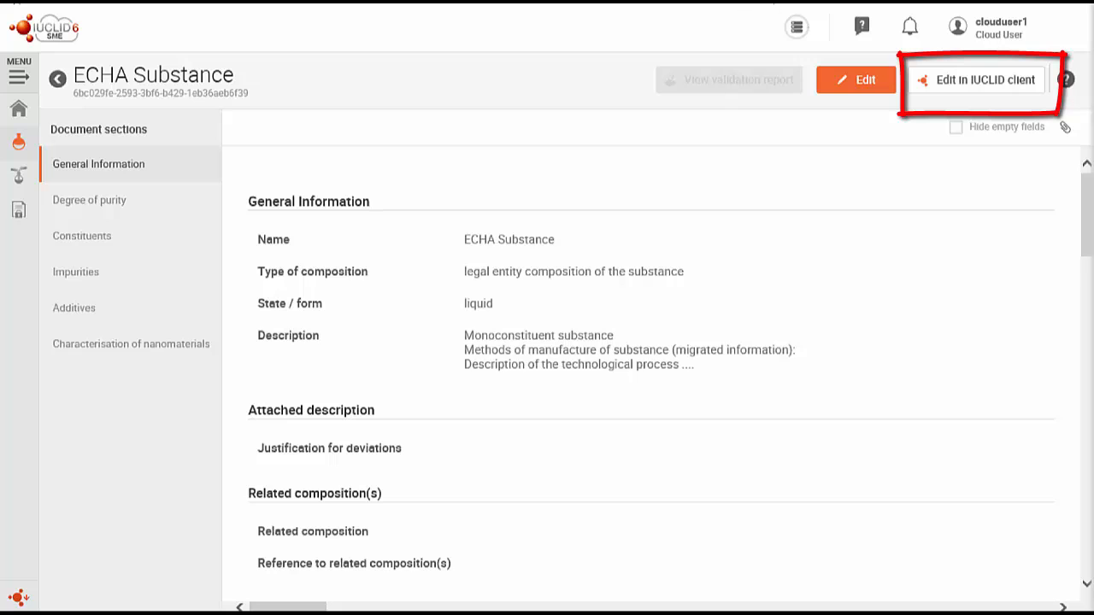
{"action": "mouse_move", "coordinate": [928, 67]}
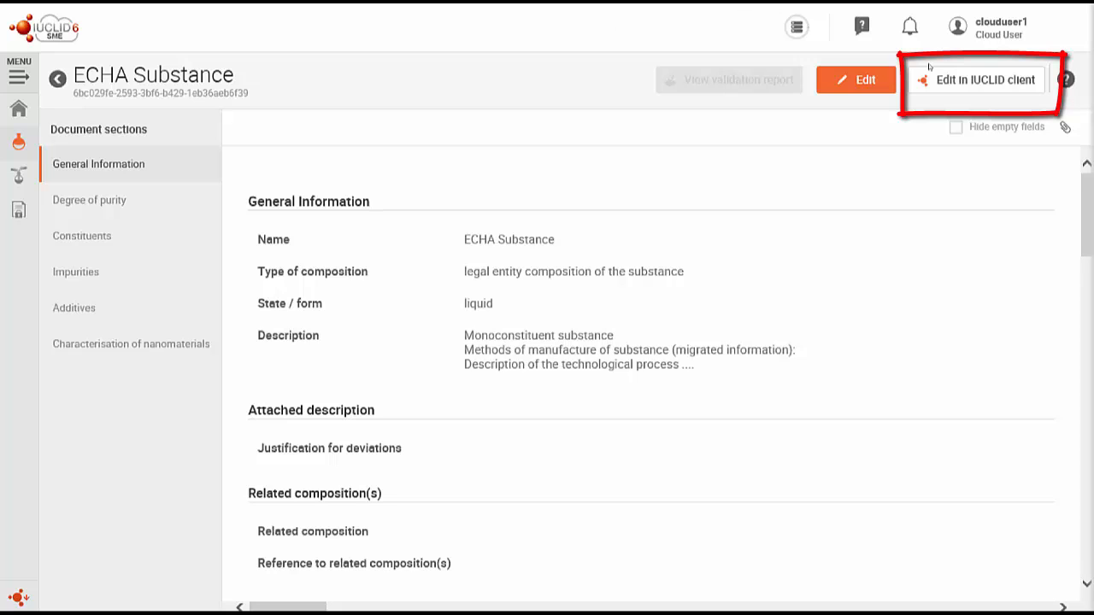
{"action": "key", "text": "f1"}
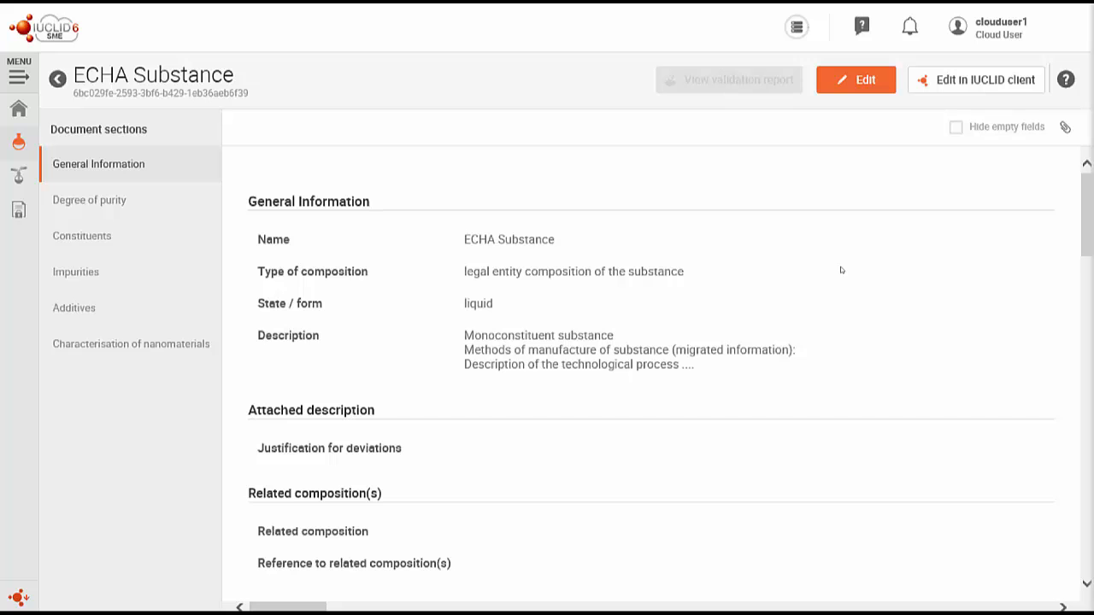
Step: Open the ? help menu in the top bar
{"action": "left_click", "coordinate": [861, 25]}
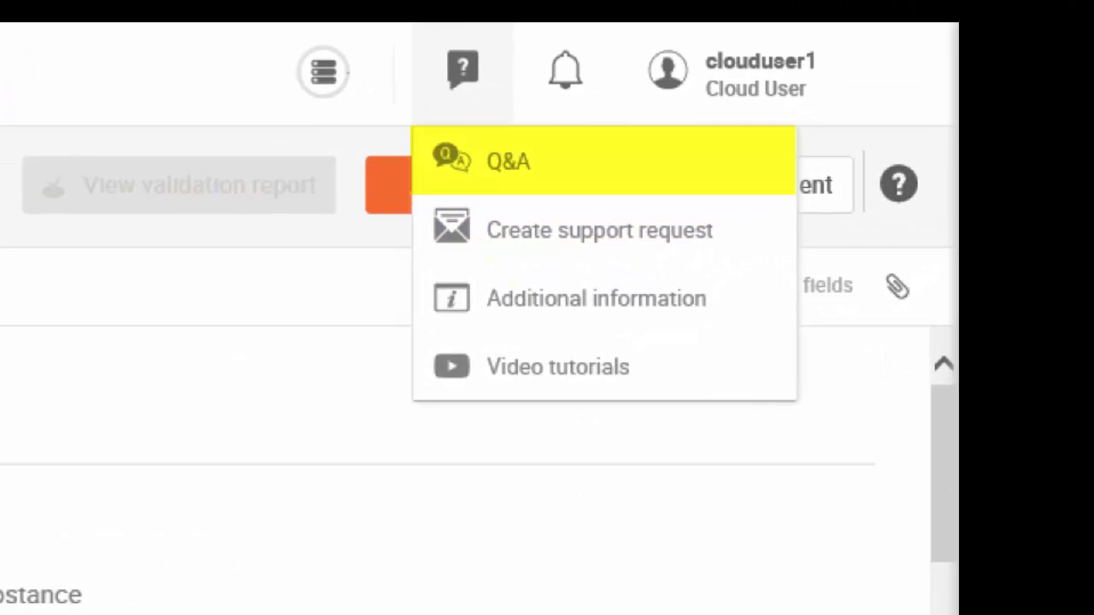
{"action": "mouse_move", "coordinate": [534, 173]}
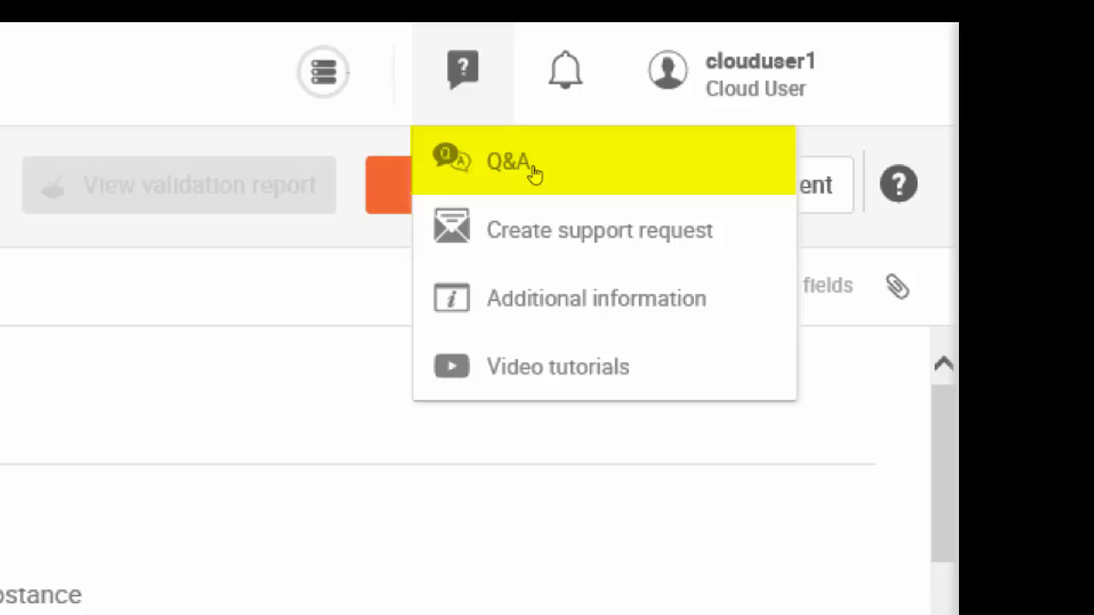
{"action": "mouse_move", "coordinate": [557, 366]}
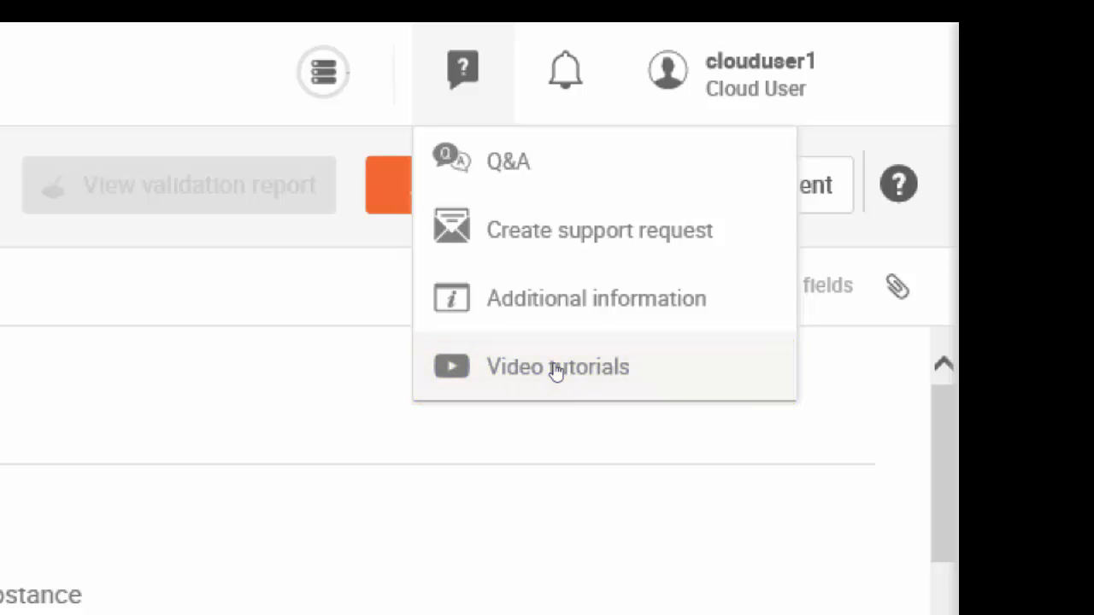
{"action": "mouse_move", "coordinate": [596, 298]}
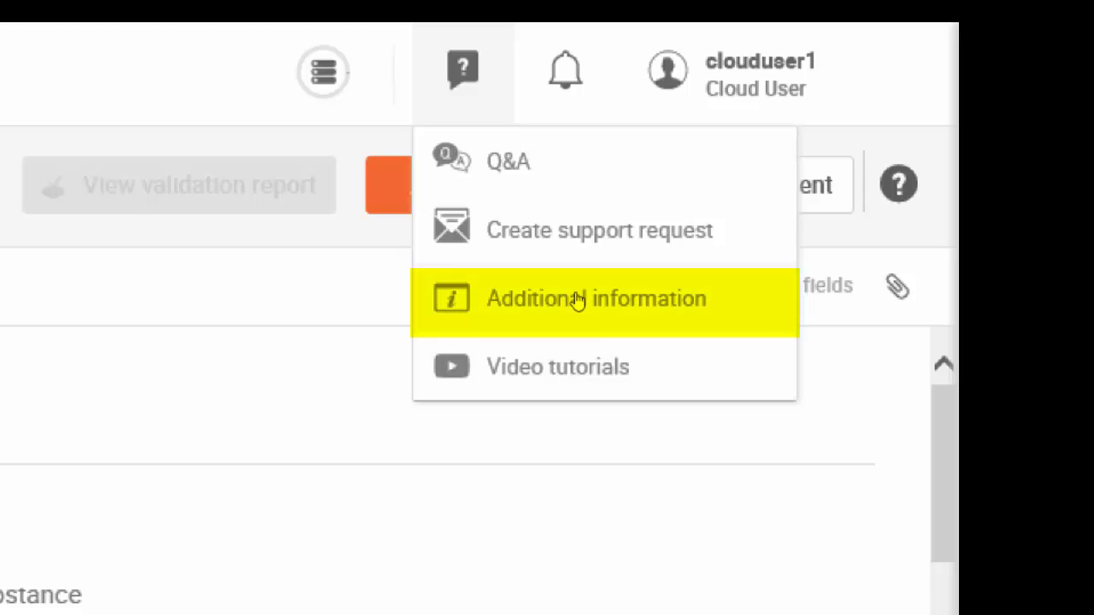
{"action": "mouse_move", "coordinate": [598, 228]}
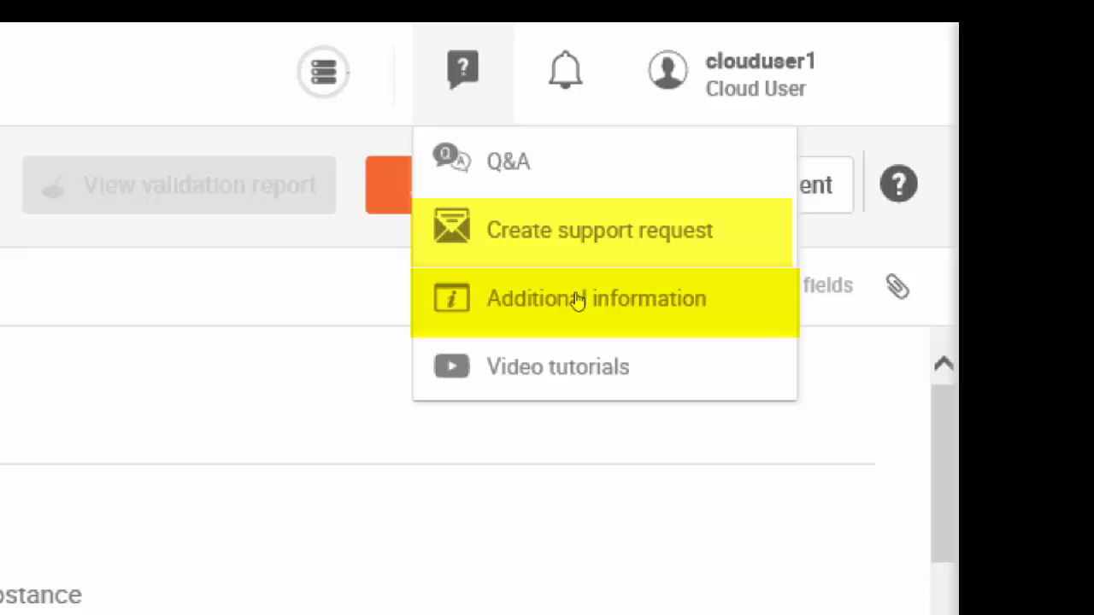
{"action": "mouse_move", "coordinate": [556, 238]}
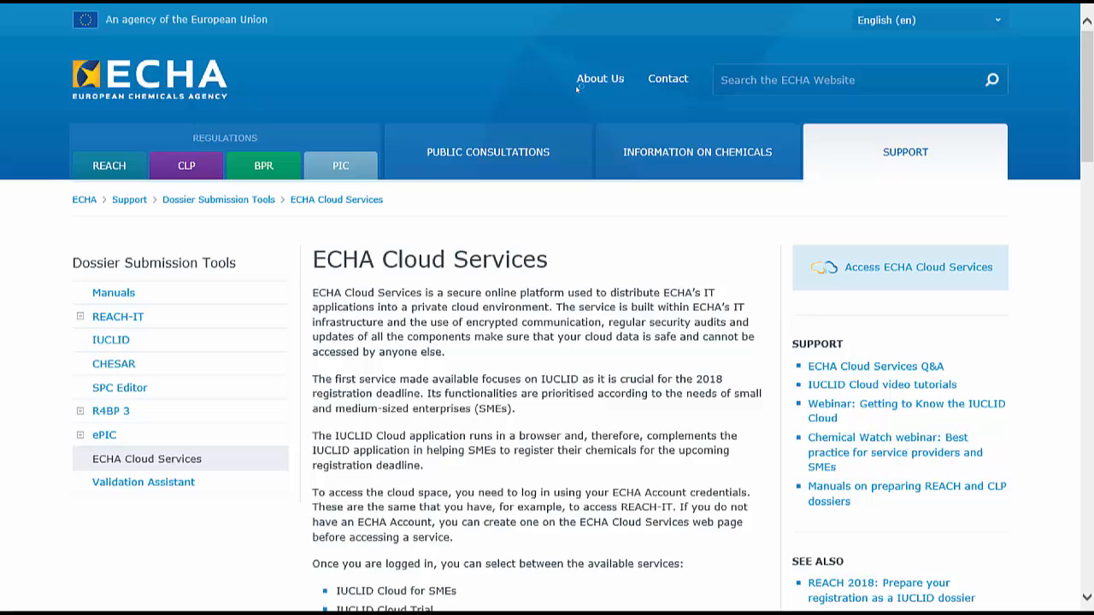
Step: Browse the ECHA Cloud Services page down to Related documents, then return to IUCLID
{"action": "scroll", "scroll_direction": "down", "scroll_amount": 3}
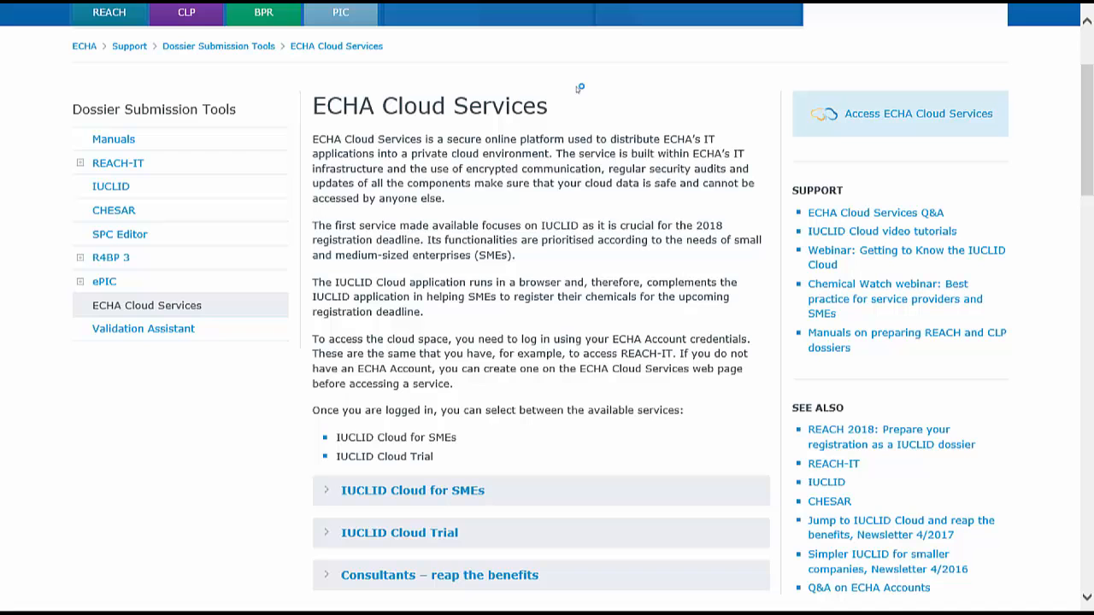
{"action": "scroll", "scroll_direction": "down", "scroll_amount": 3}
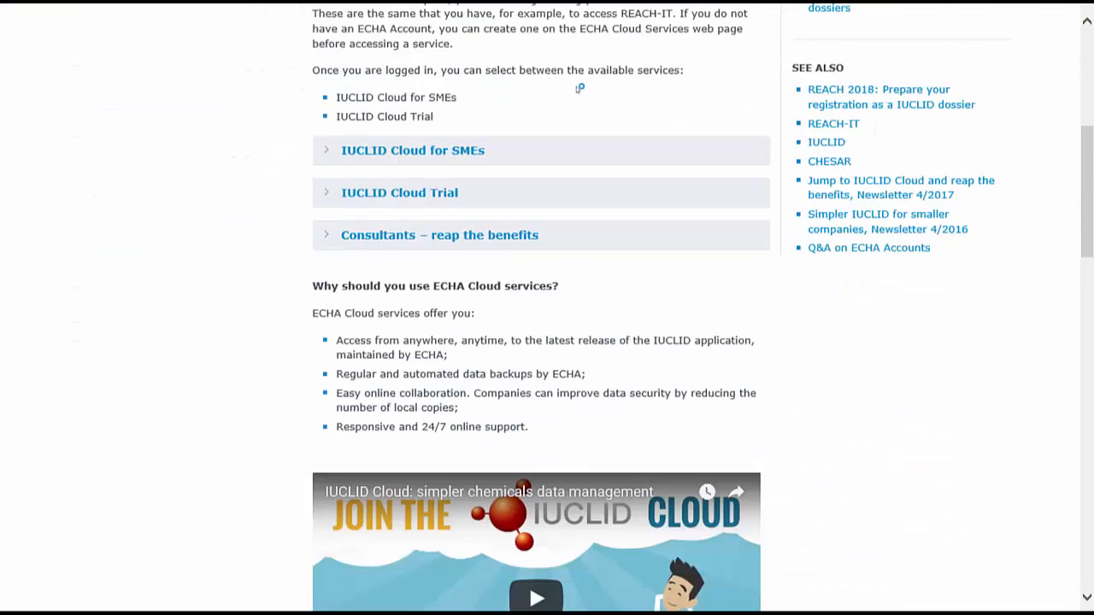
{"action": "scroll", "scroll_direction": "down", "scroll_amount": 3}
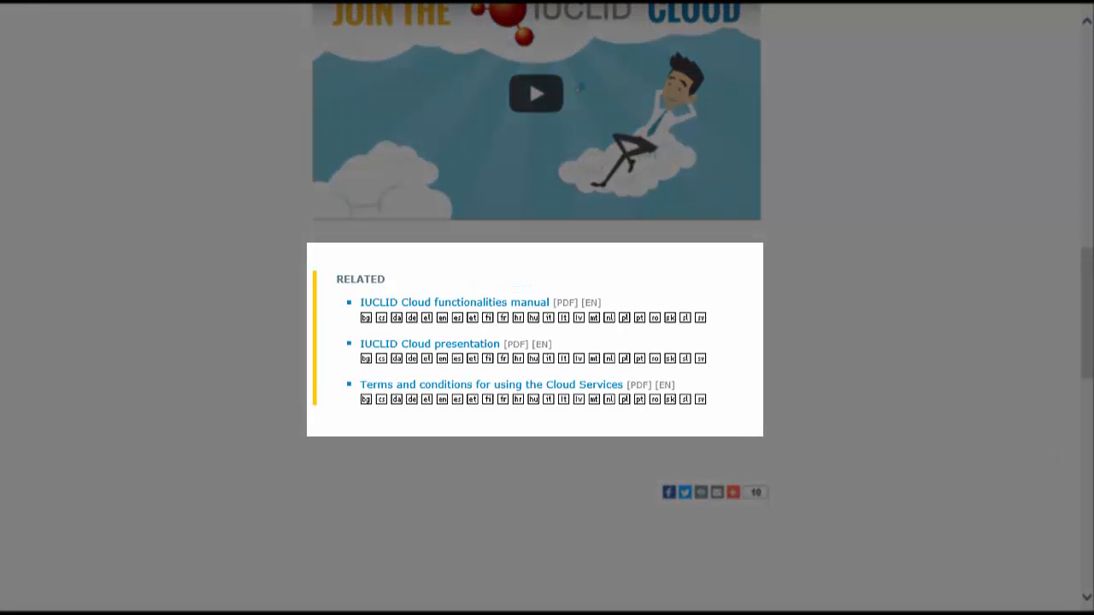
{"action": "mouse_move", "coordinate": [456, 301]}
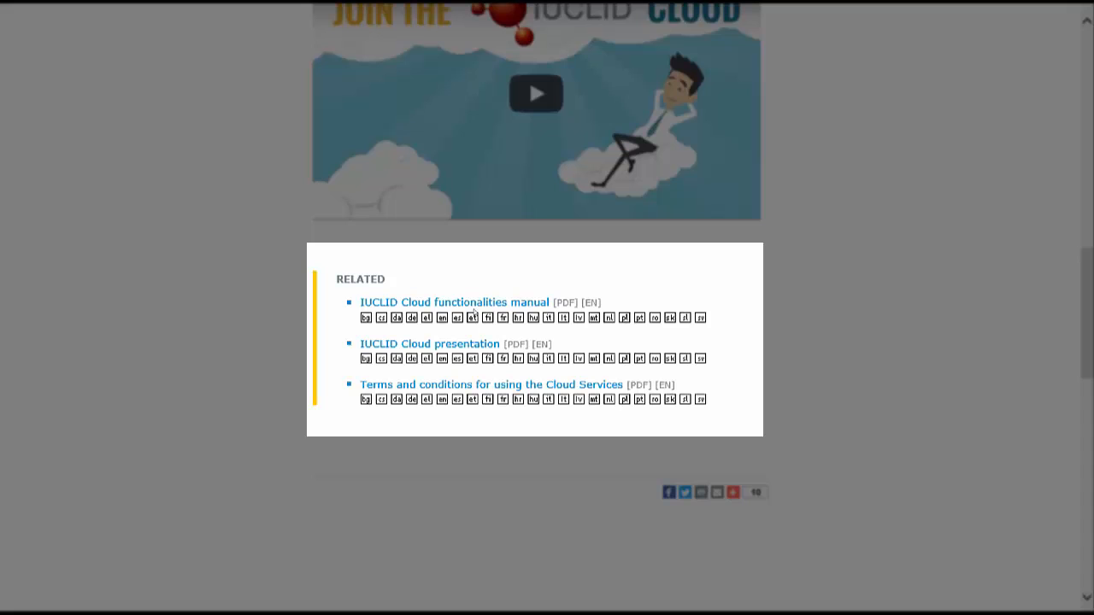
{"action": "mouse_move", "coordinate": [436, 346]}
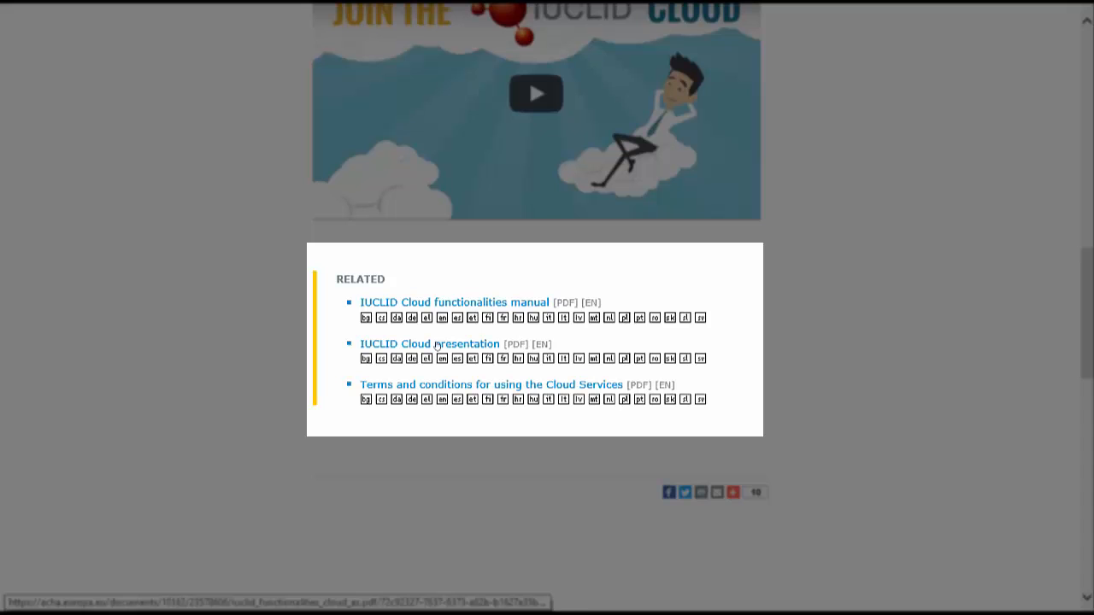
{"action": "mouse_move", "coordinate": [437, 384]}
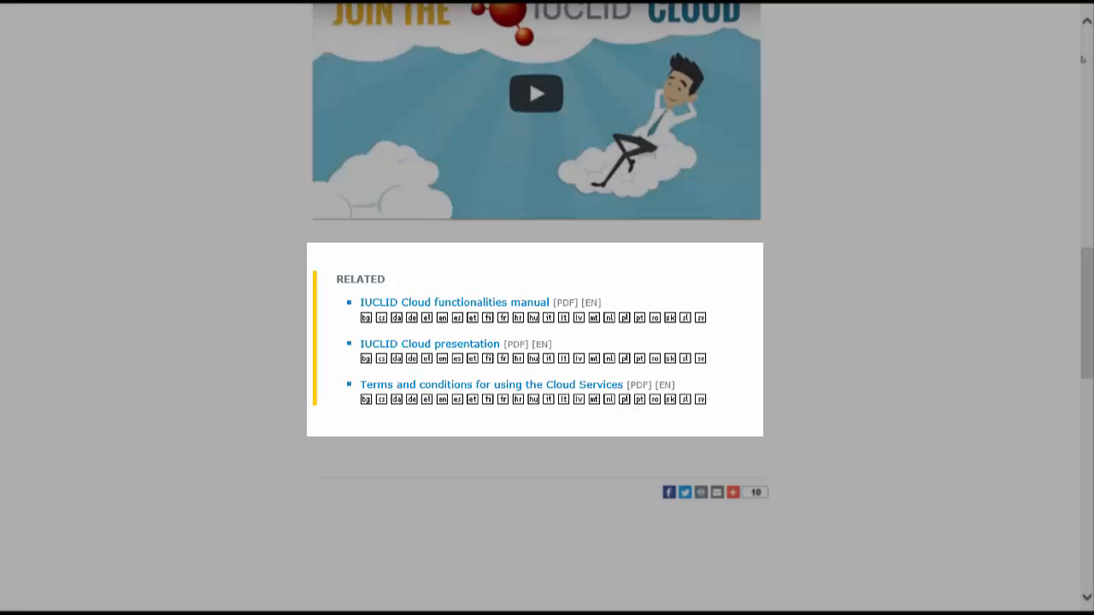
{"action": "scroll", "scroll_direction": "up", "scroll_amount": 3}
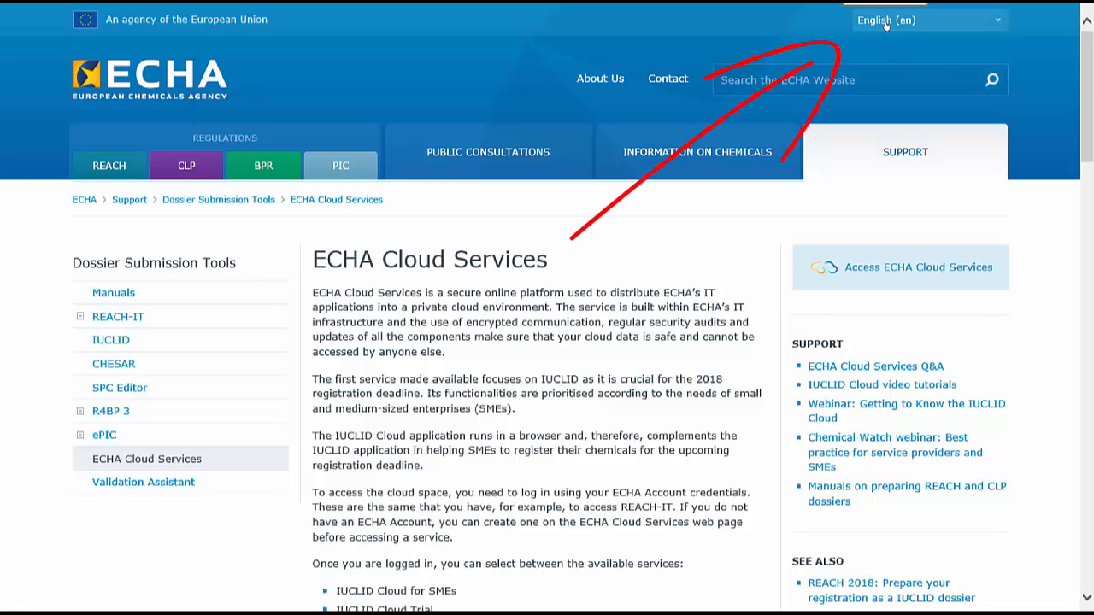
{"action": "left_click", "coordinate": [927, 20]}
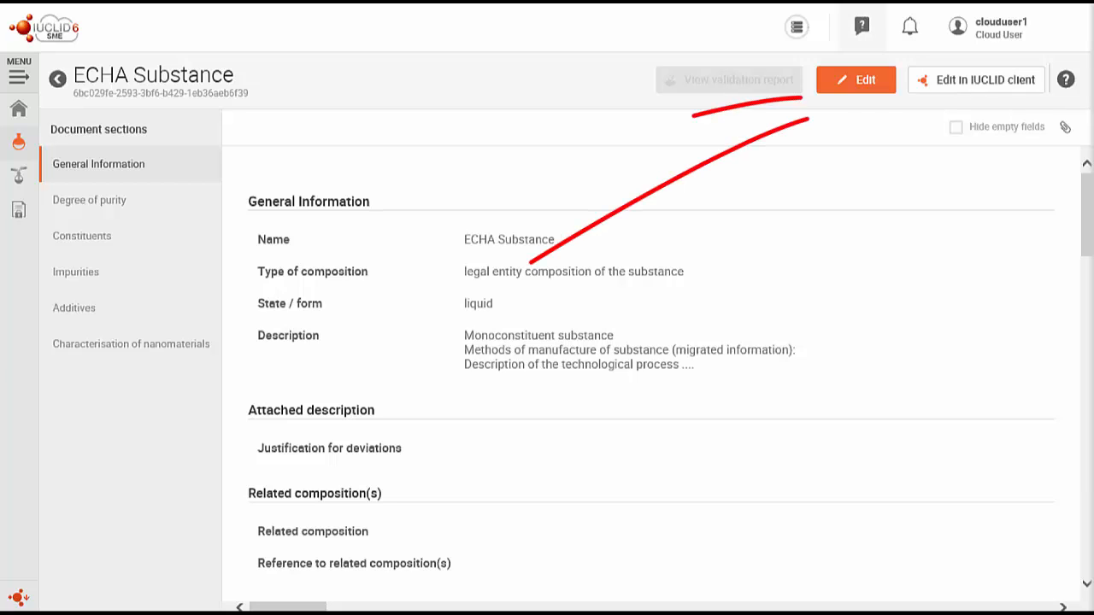
Step: Choose Create support request from the ? help menu
{"action": "left_click", "coordinate": [861, 27]}
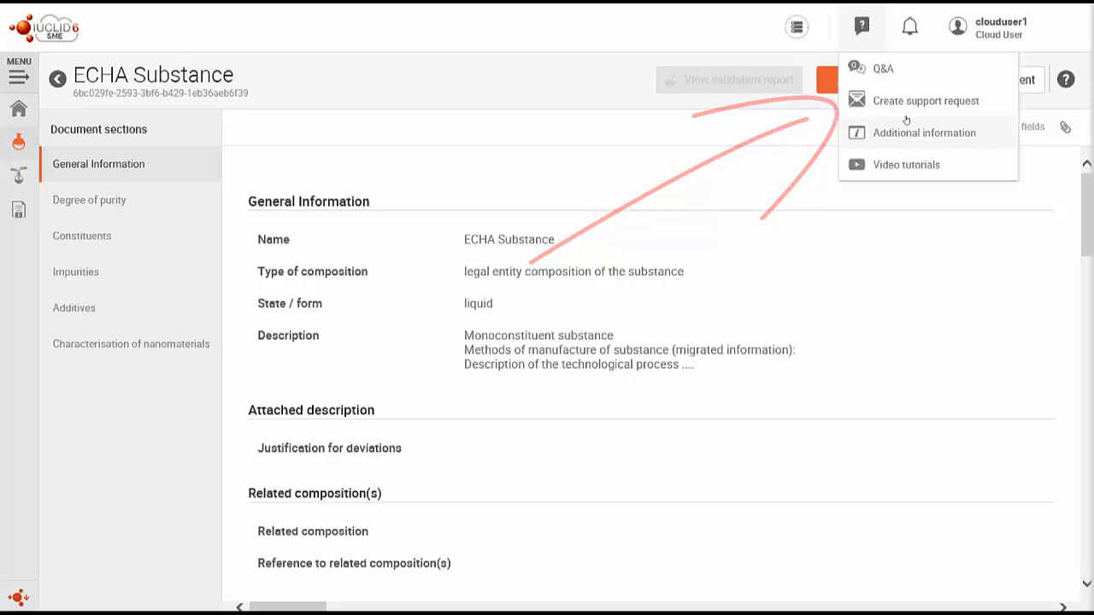
{"action": "left_click", "coordinate": [924, 100]}
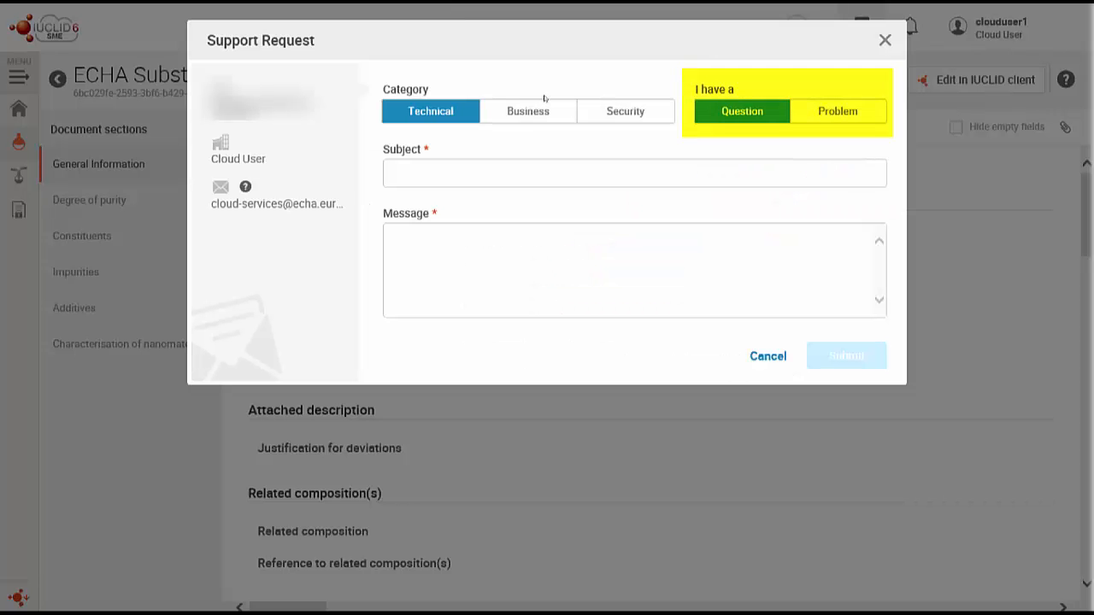